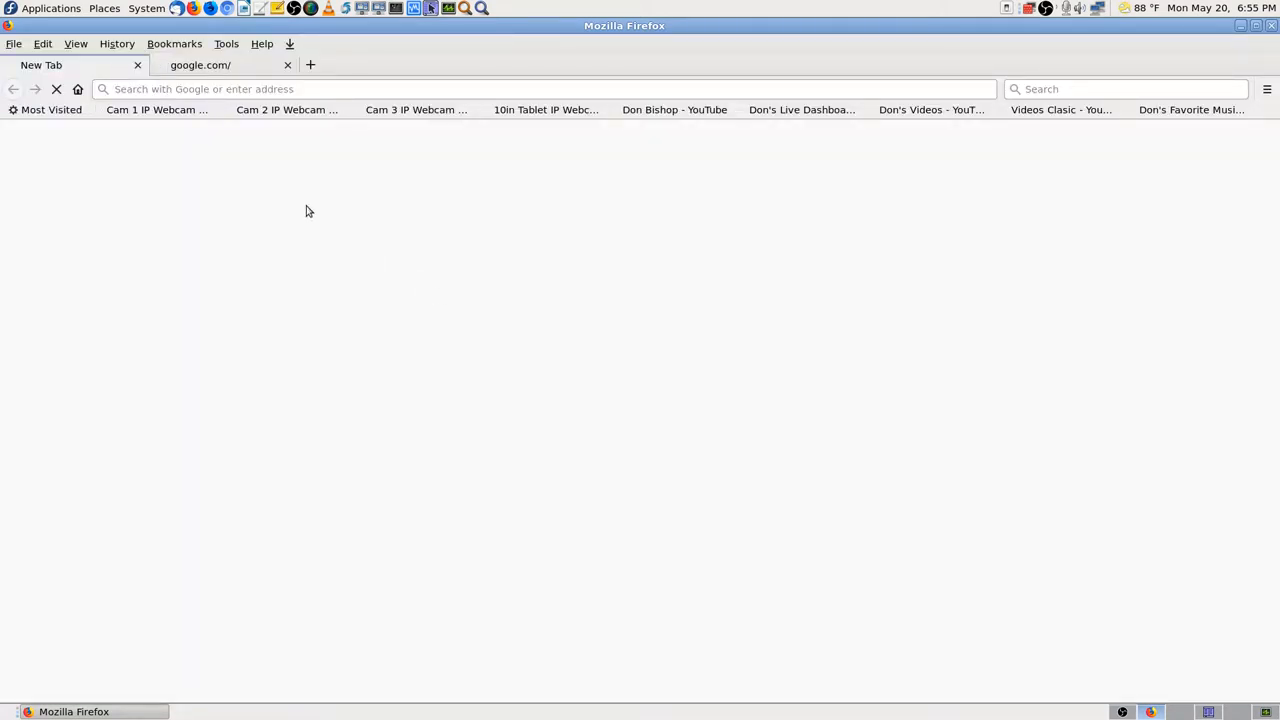
mouse_move(280, 108)
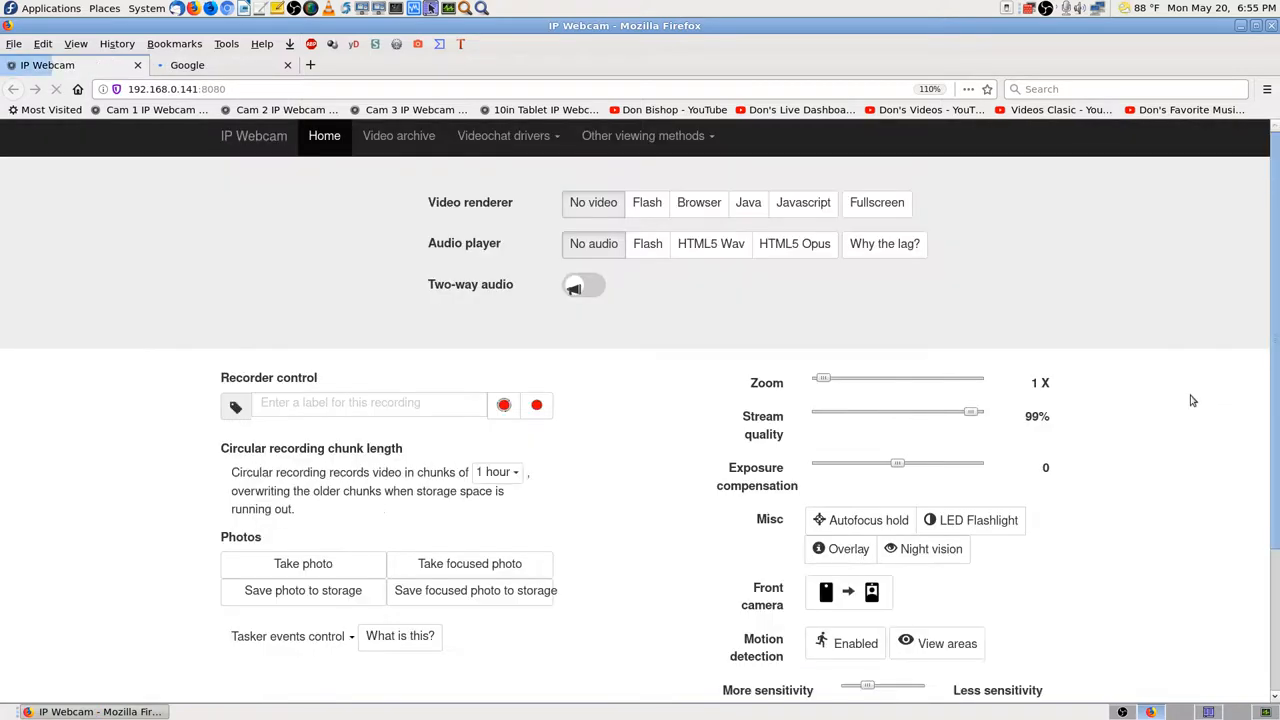
mouse_move(1092, 302)
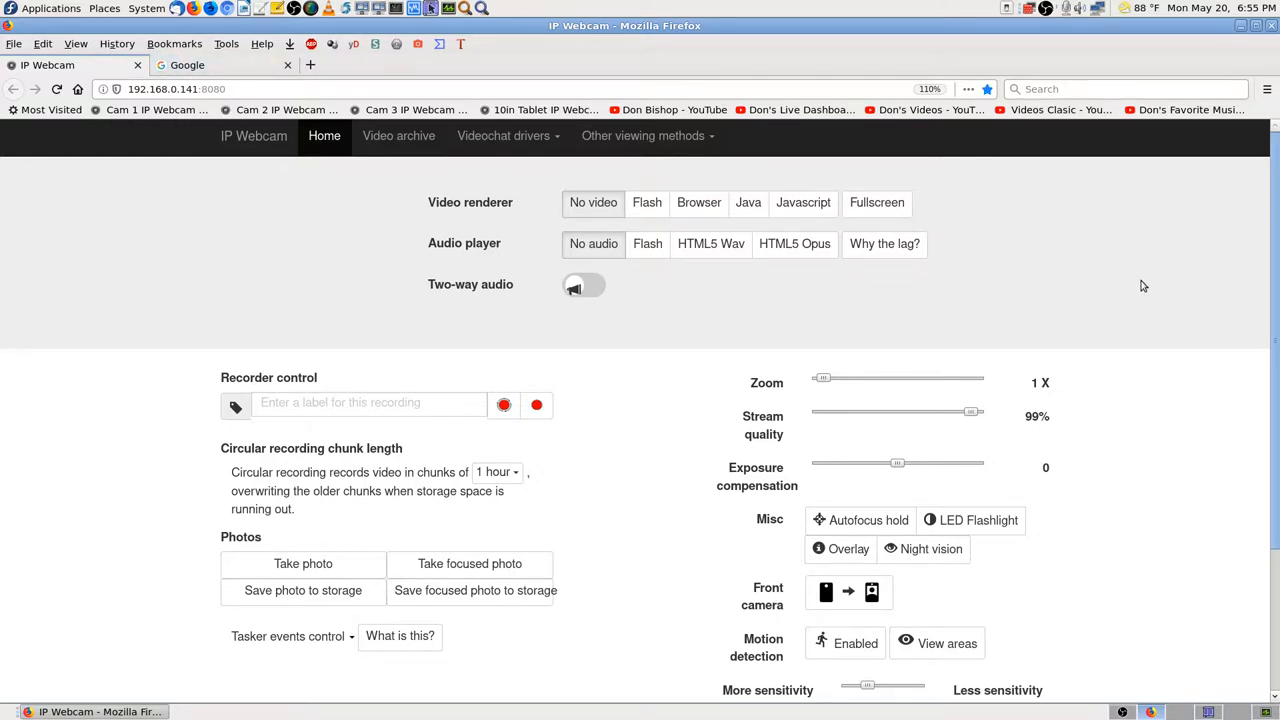
mouse_move(844, 308)
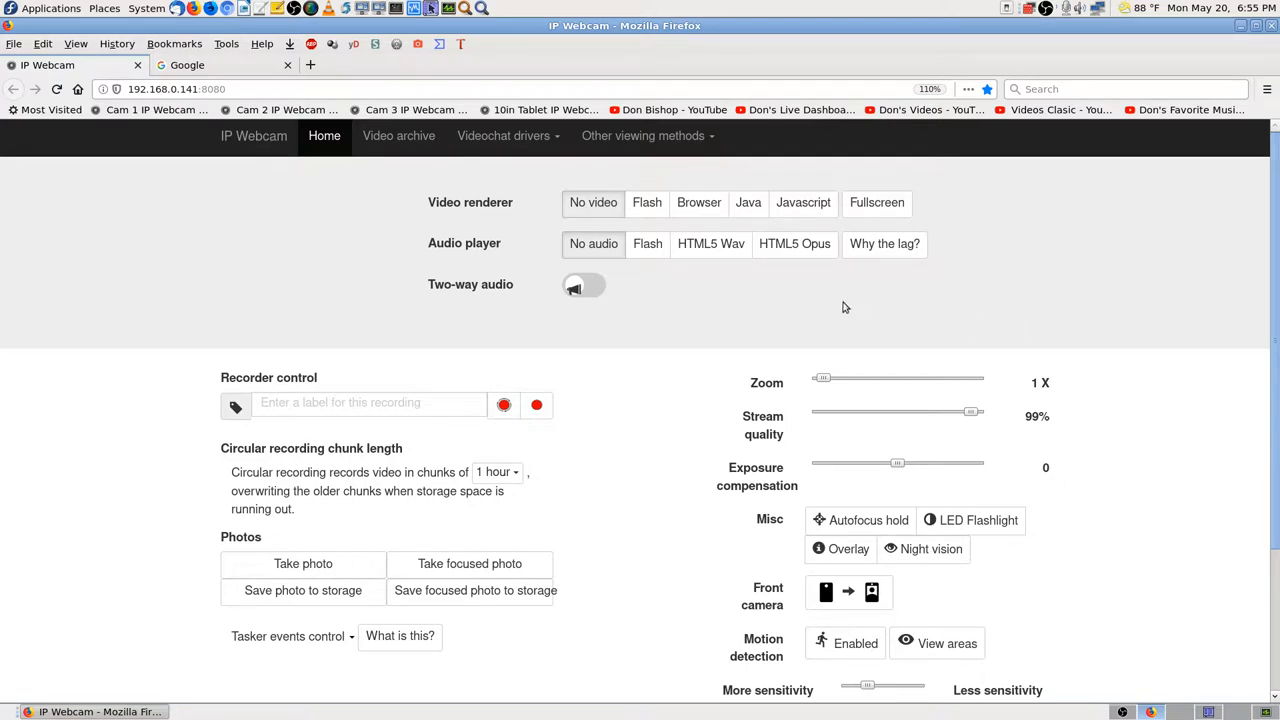
mouse_move(256, 190)
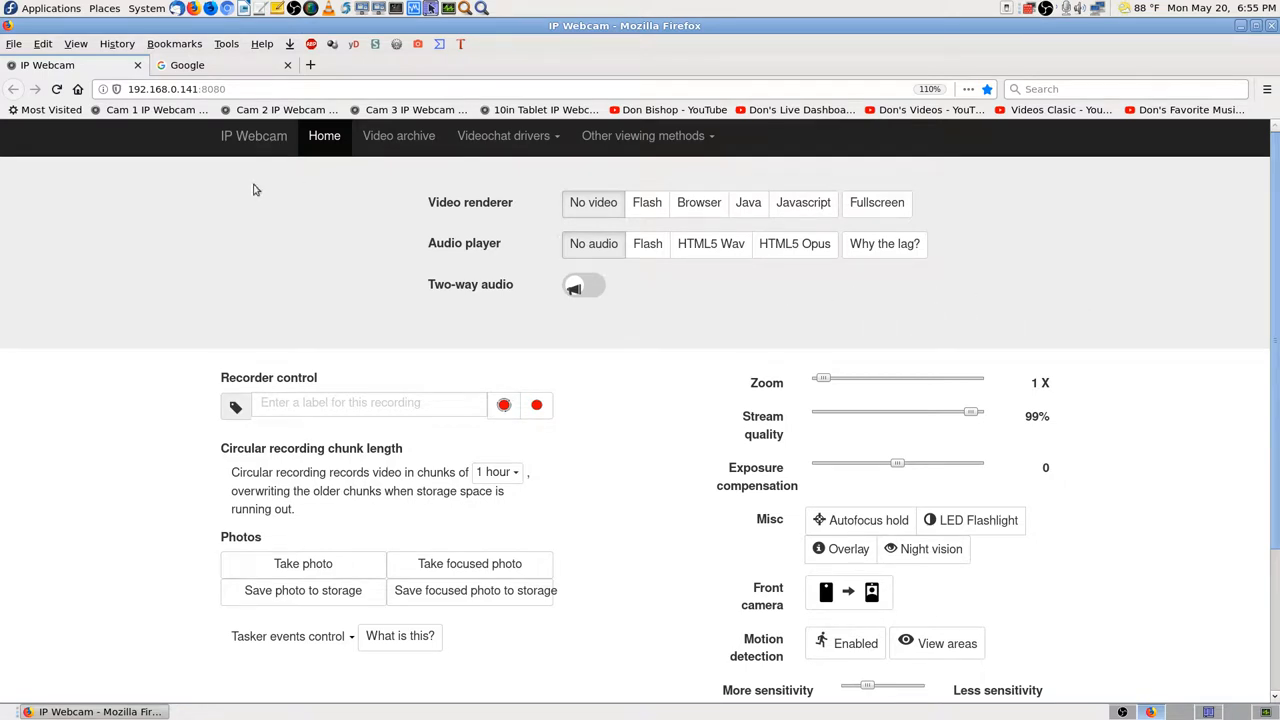
mouse_move(790, 336)
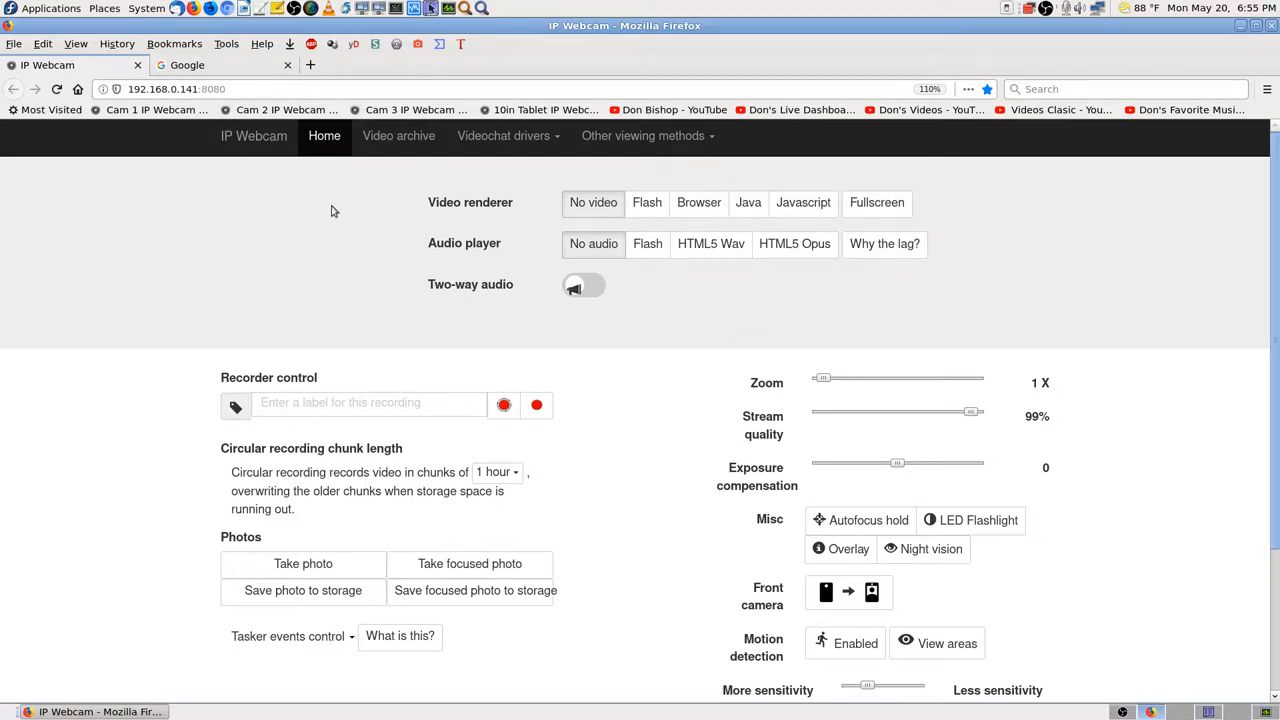
mouse_move(716, 268)
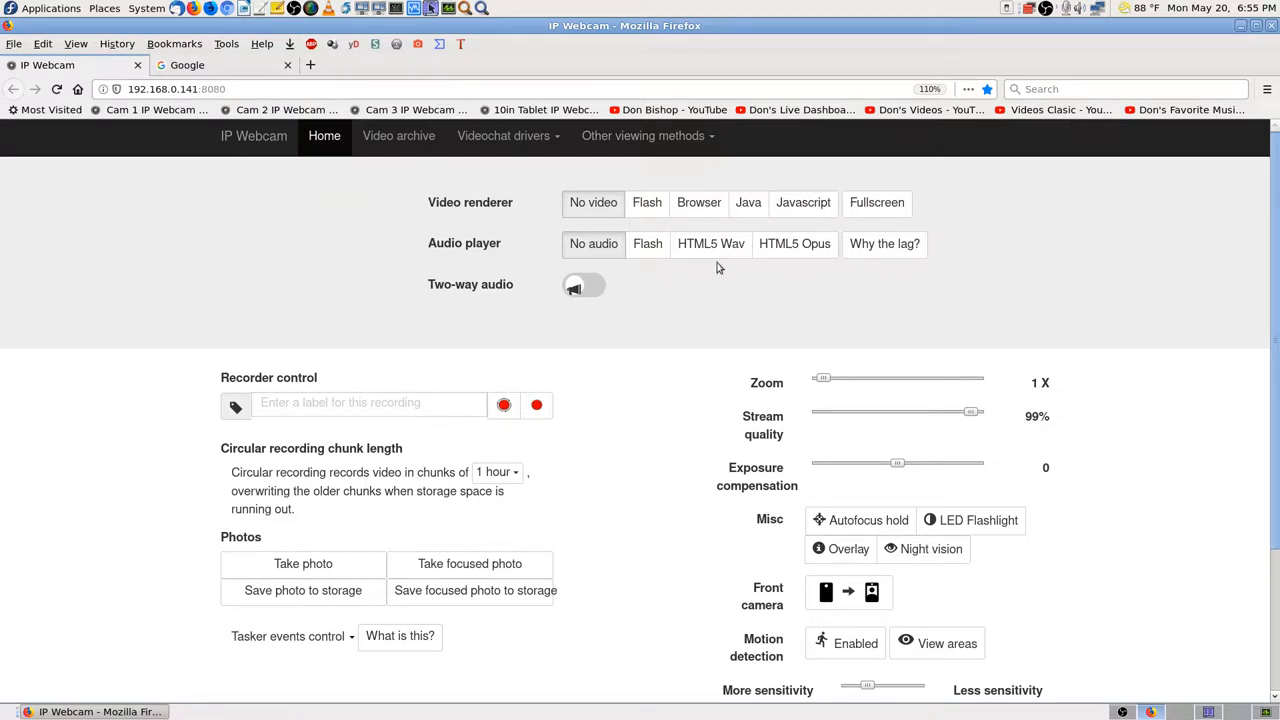
Play the live feed with the Browser renderer and set the camera zoom to 2.4 X
left_click(698, 202)
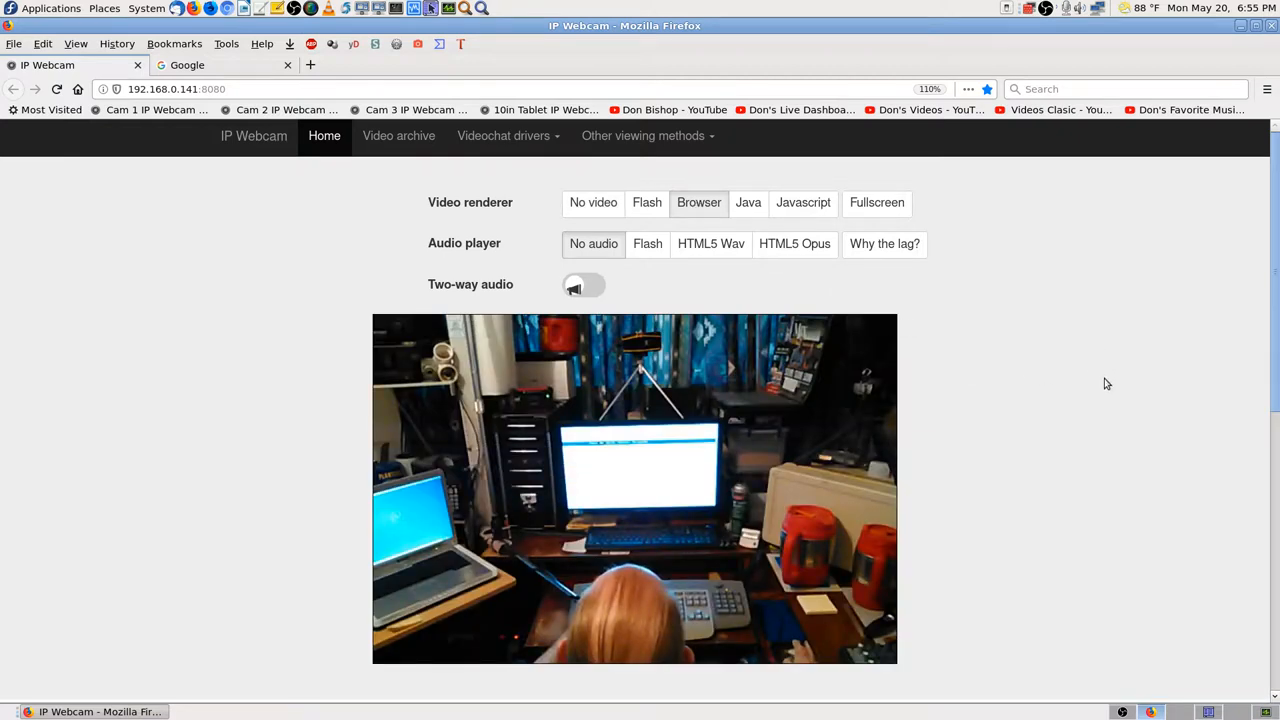
scroll("down", 3)
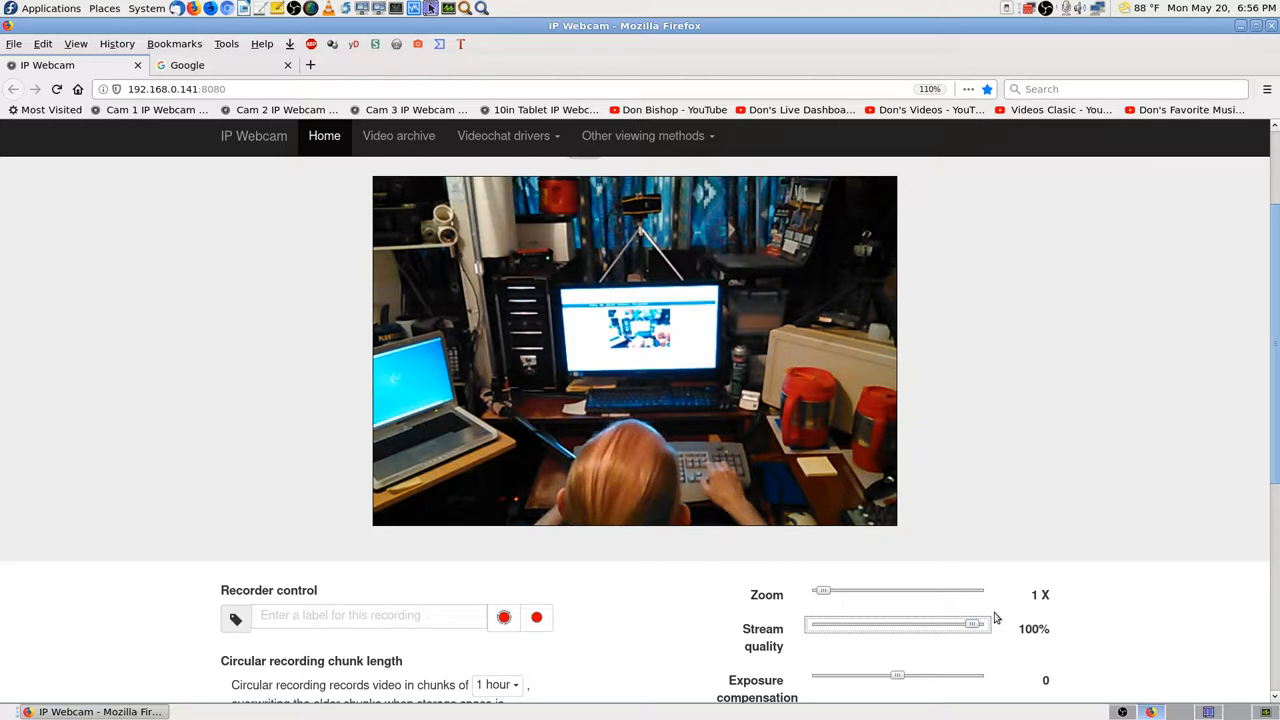
left_click_drag(824, 590, 870, 590)
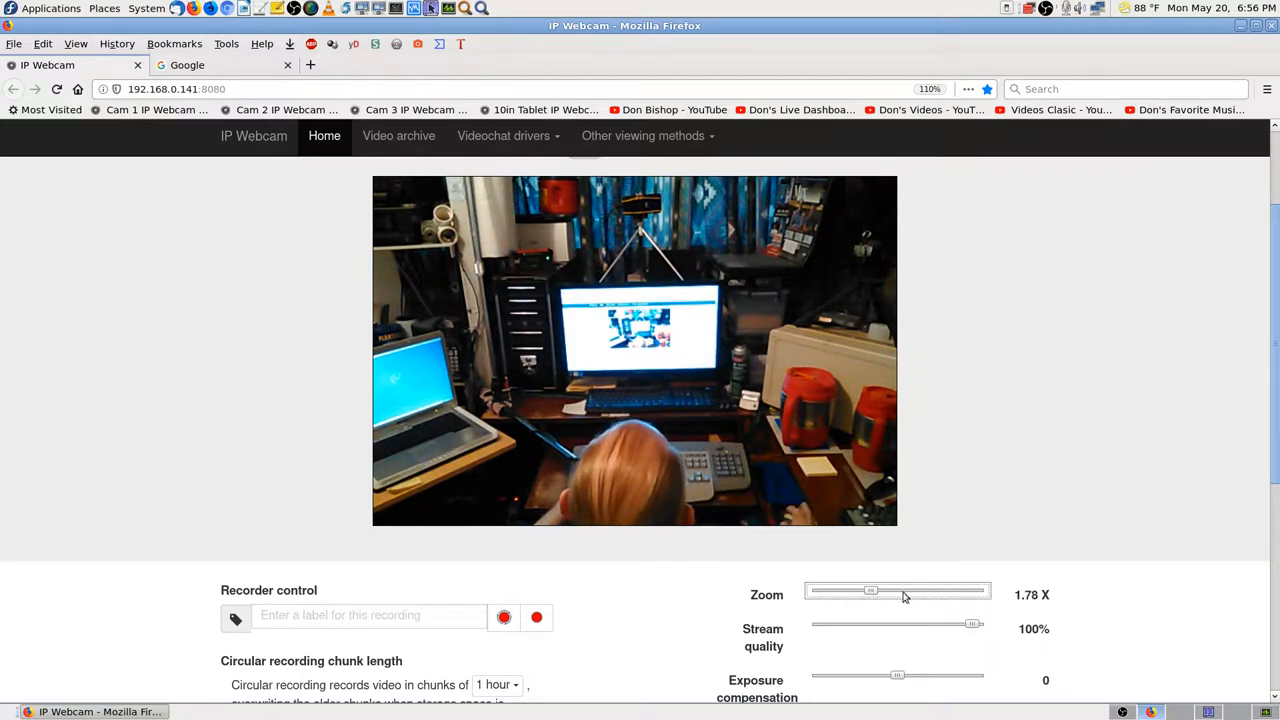
left_click_drag(870, 592, 904, 592)
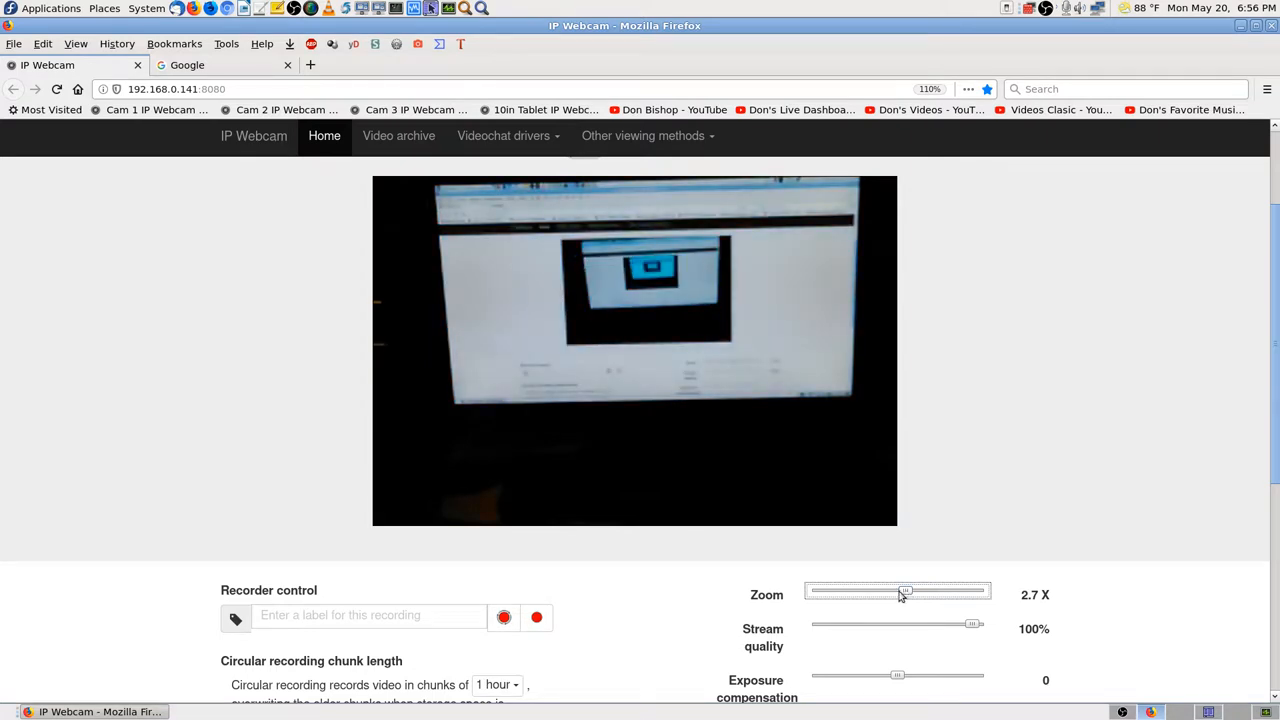
left_click_drag(904, 590, 904, 590)
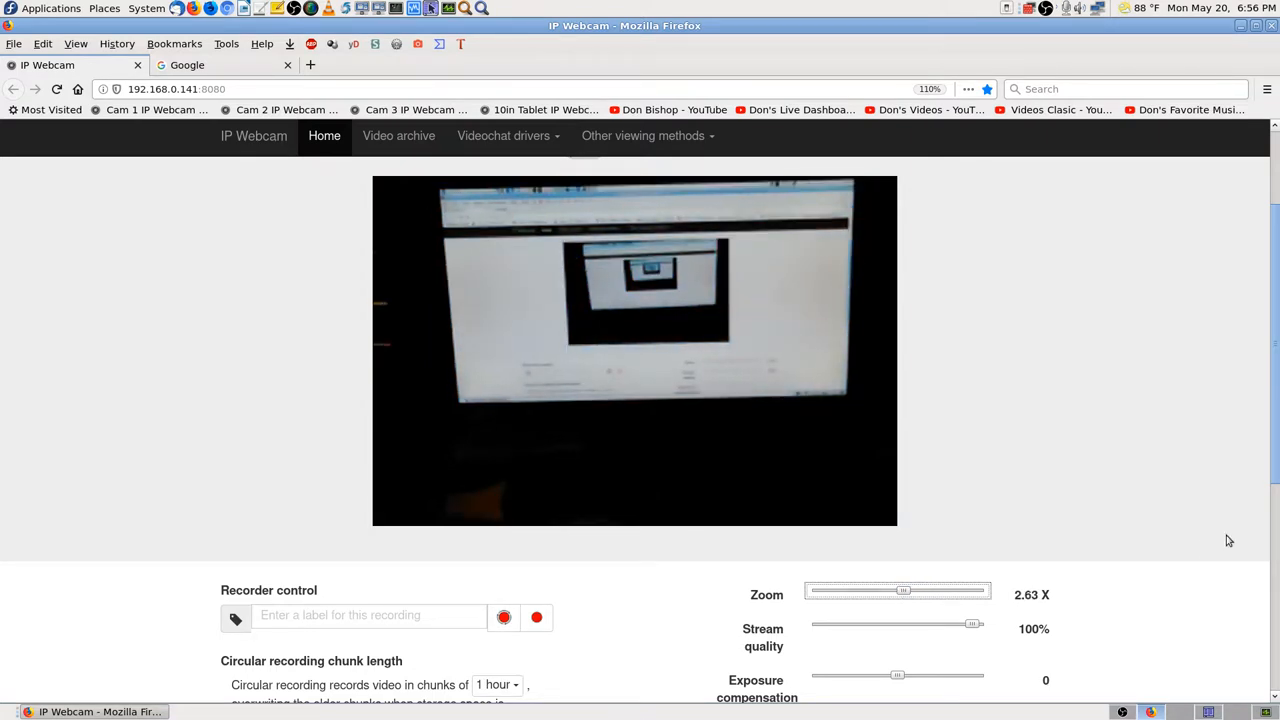
left_click_drag(904, 590, 896, 590)
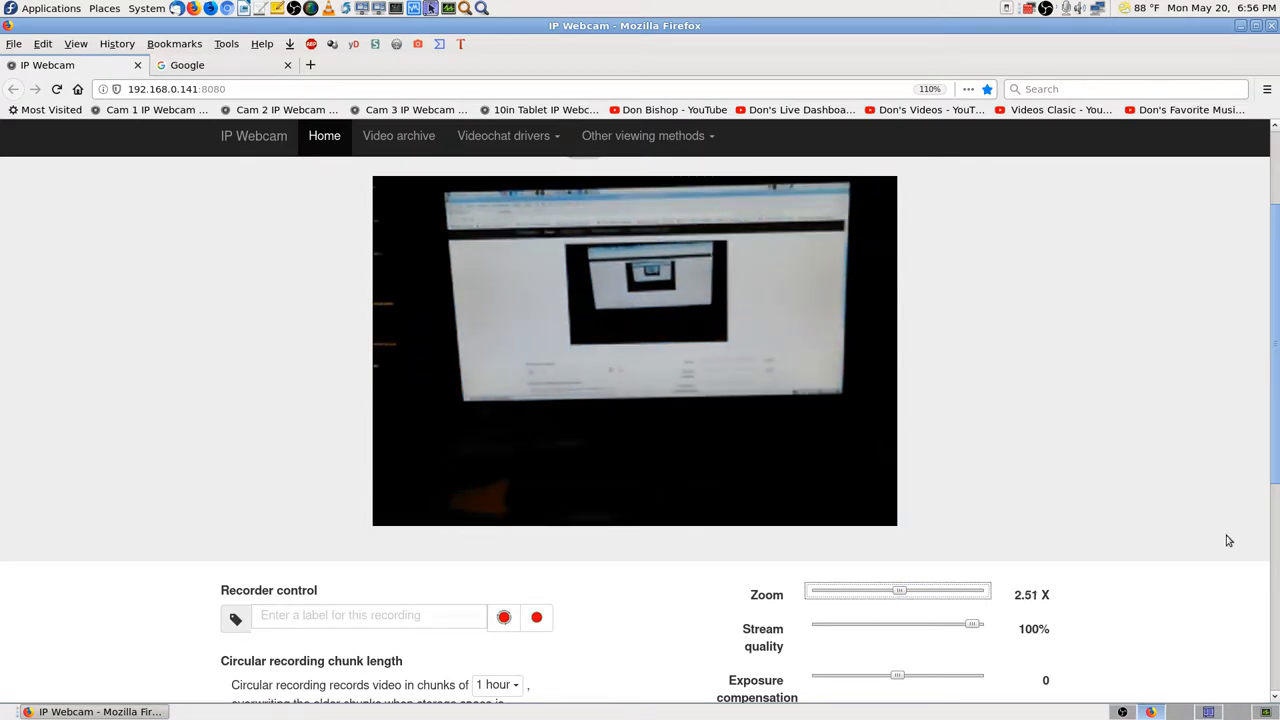
left_click_drag(898, 590, 896, 590)
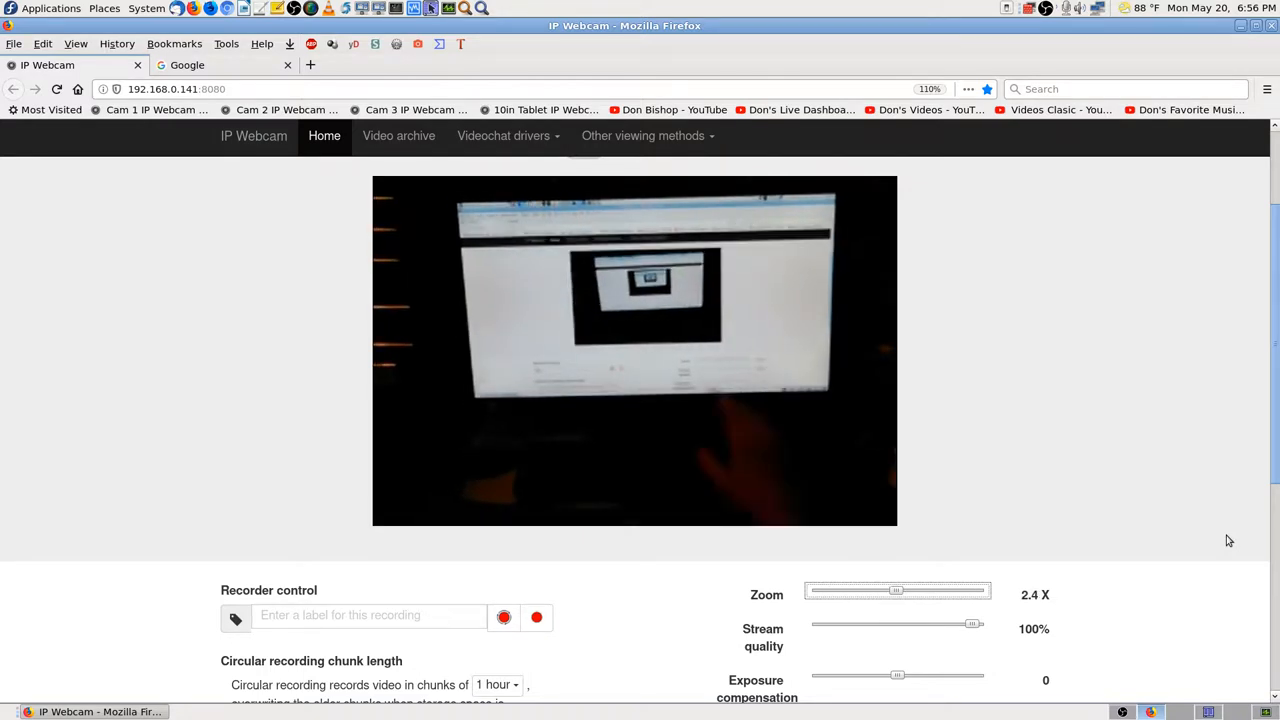
mouse_move(1234, 398)
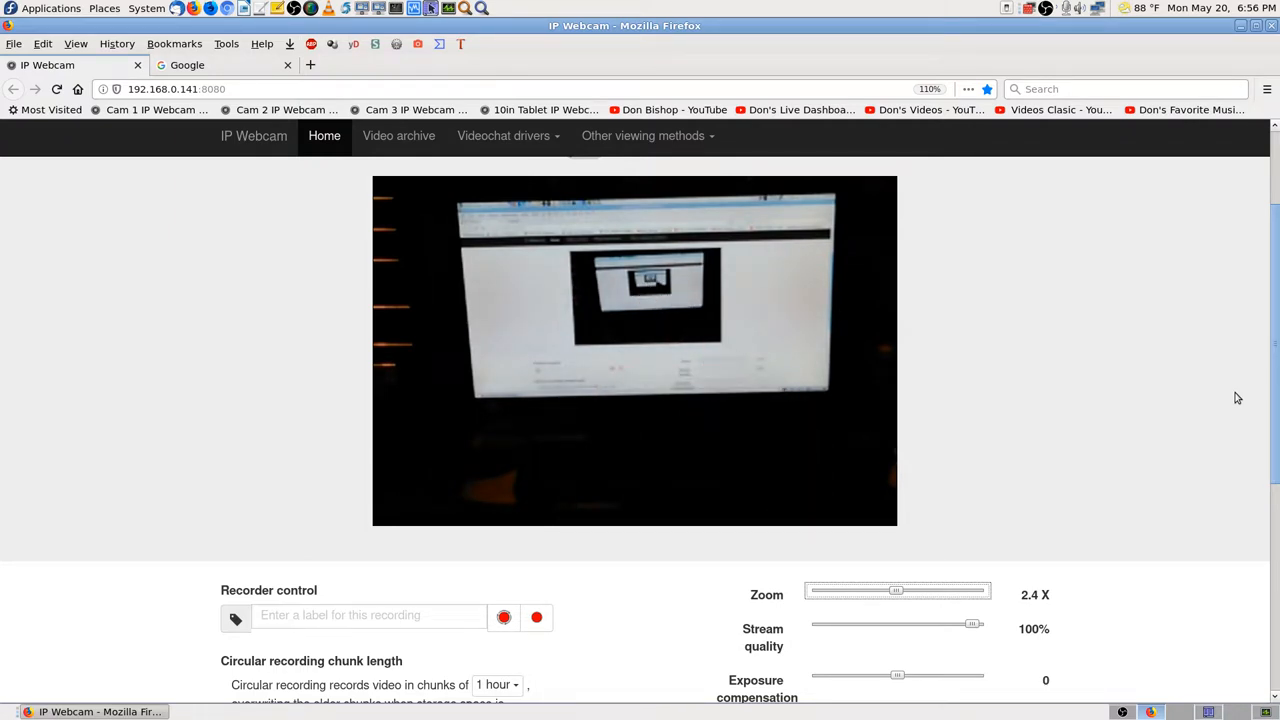
mouse_move(1052, 404)
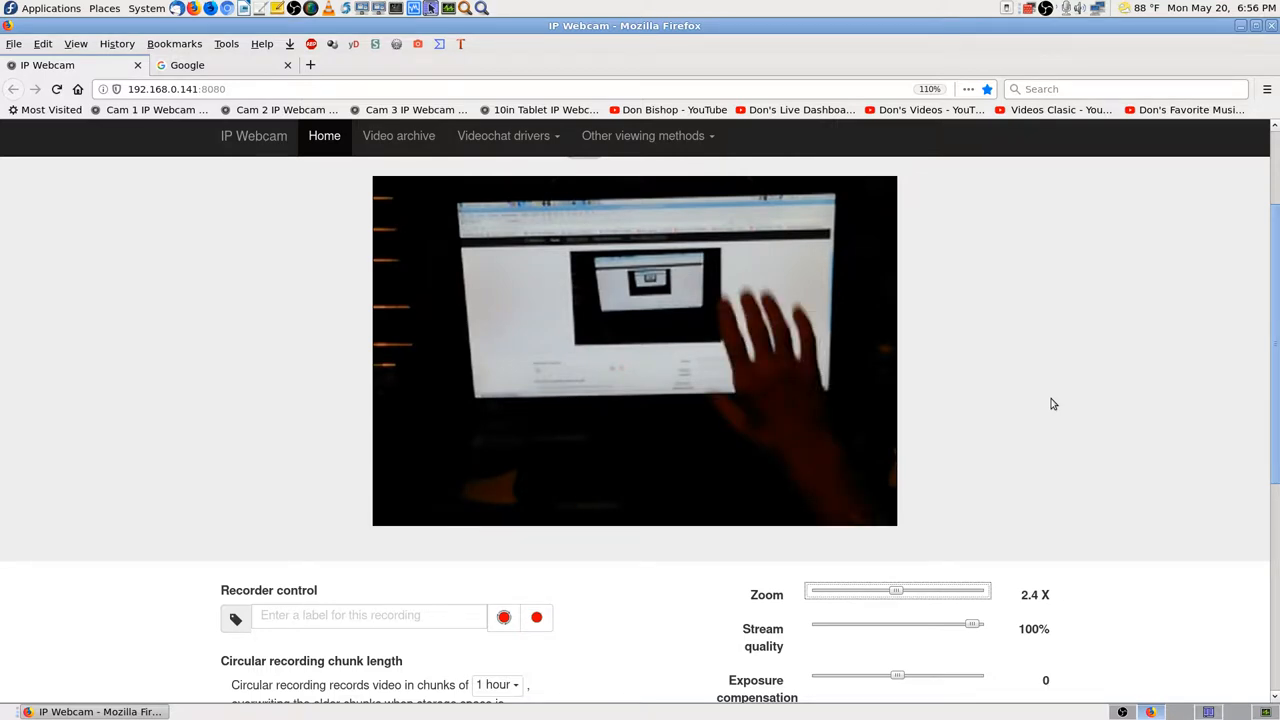
mouse_move(1124, 540)
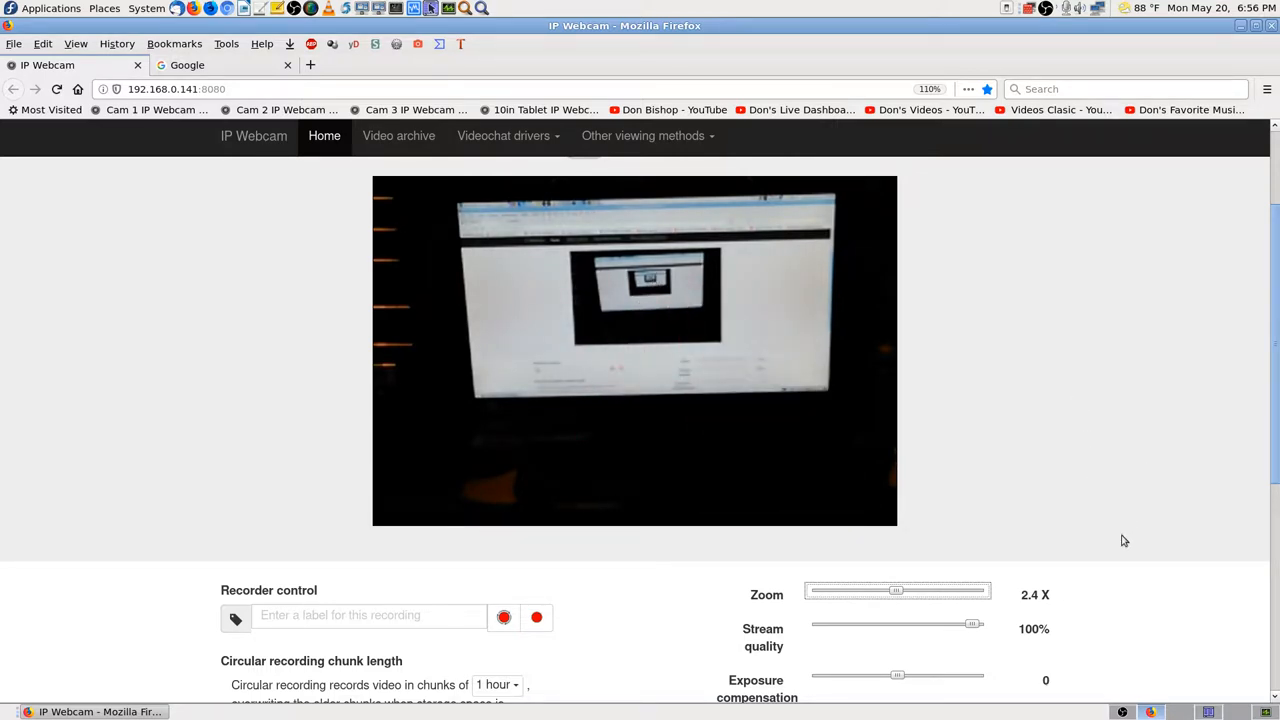
mouse_move(1128, 656)
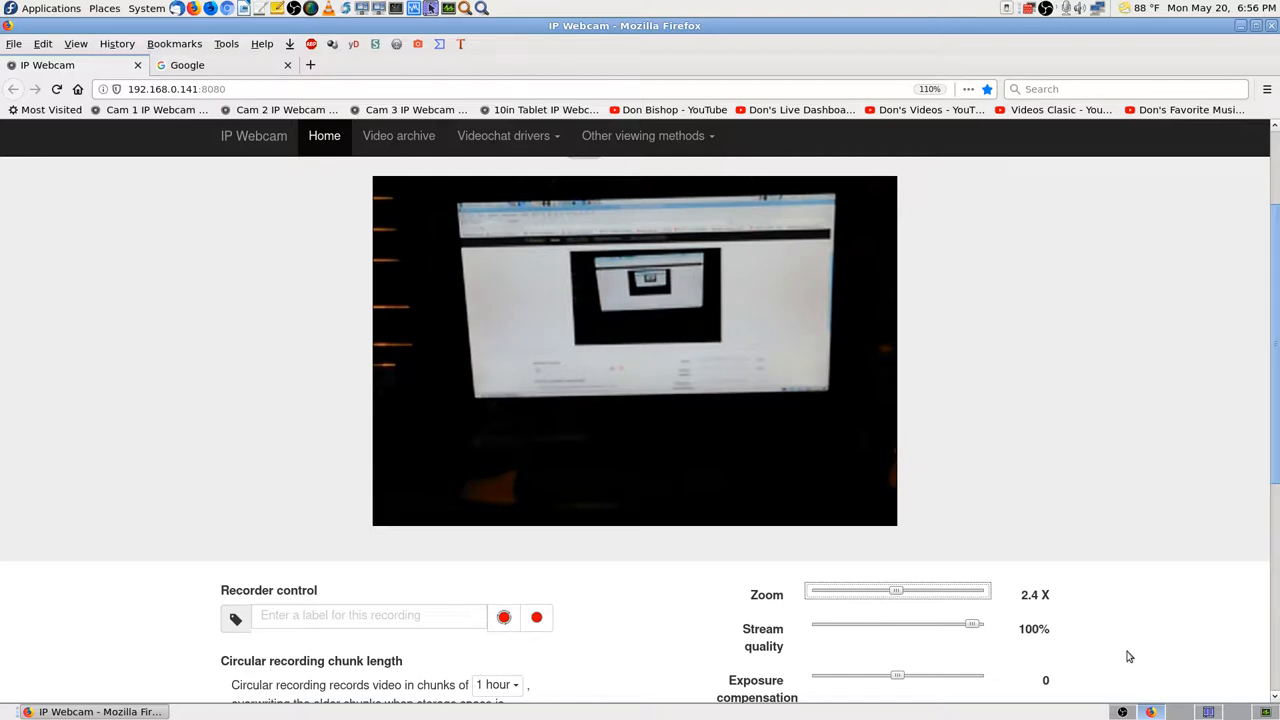
mouse_move(894, 684)
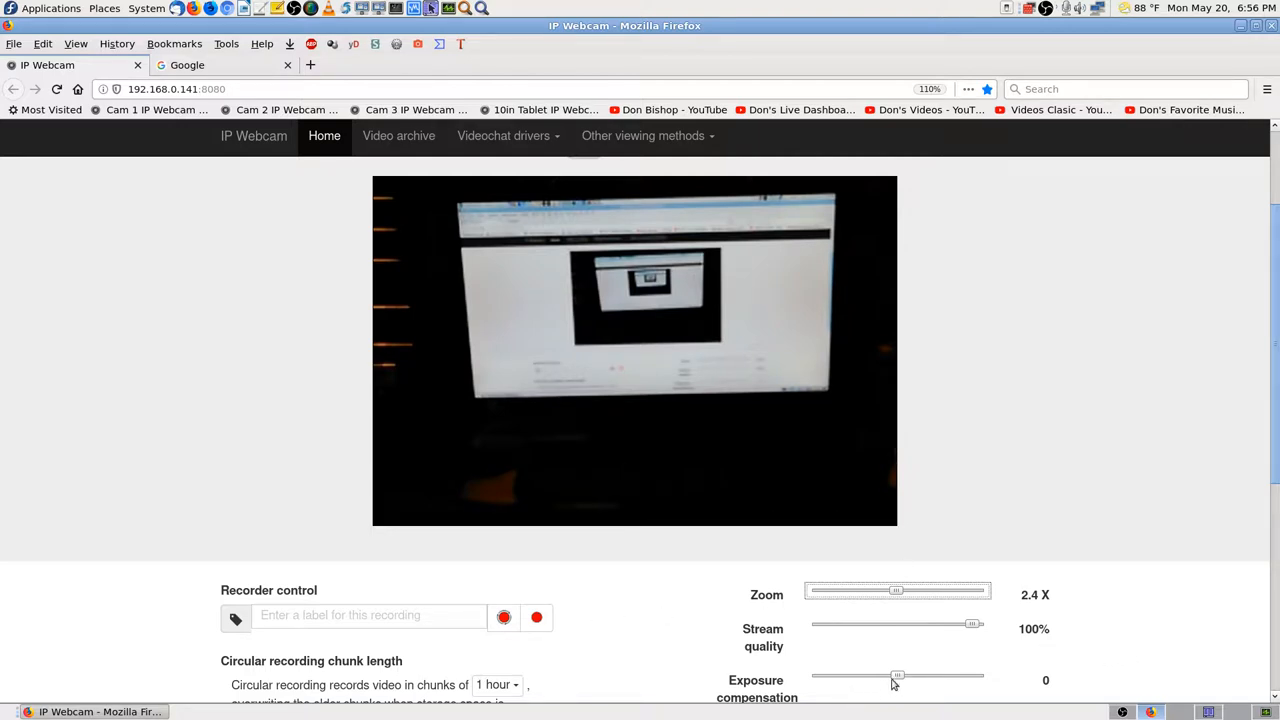
Lower the 192.168.0.141 camera's exposure compensation to -4, darkening the picture
left_click_drag(896, 676, 876, 676)
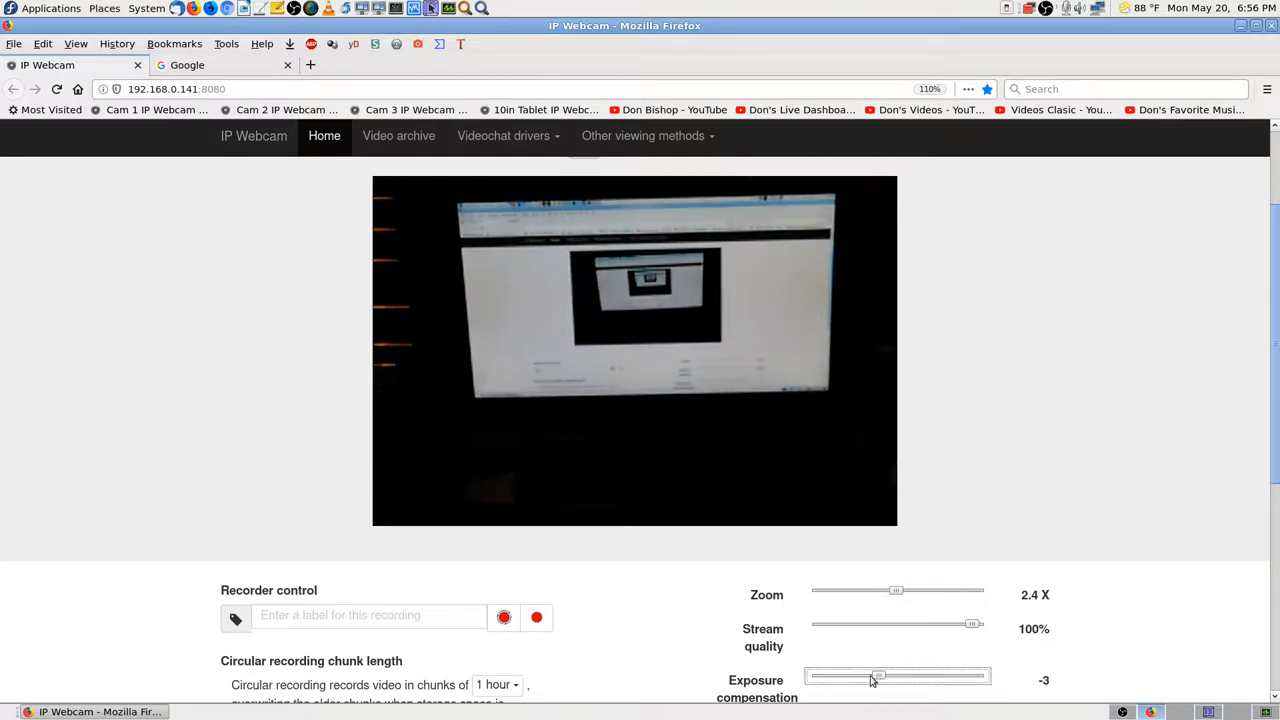
left_click_drag(878, 676, 860, 676)
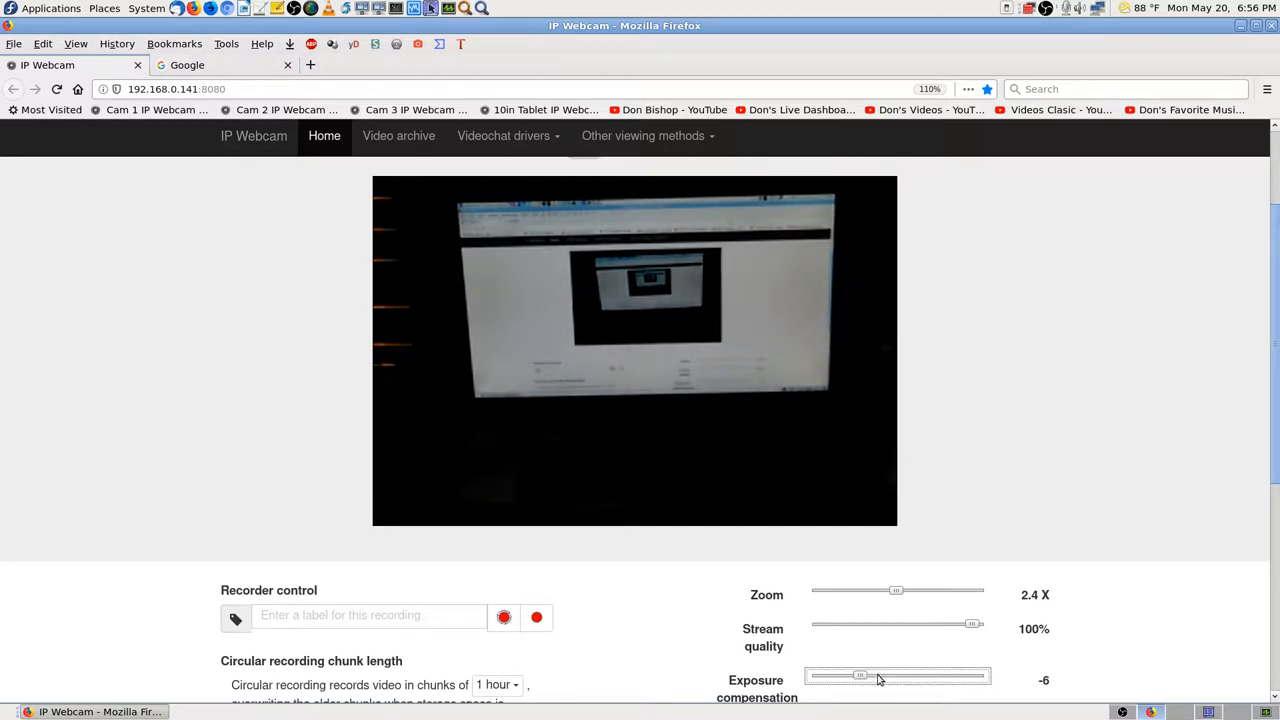
left_click_drag(860, 676, 872, 676)
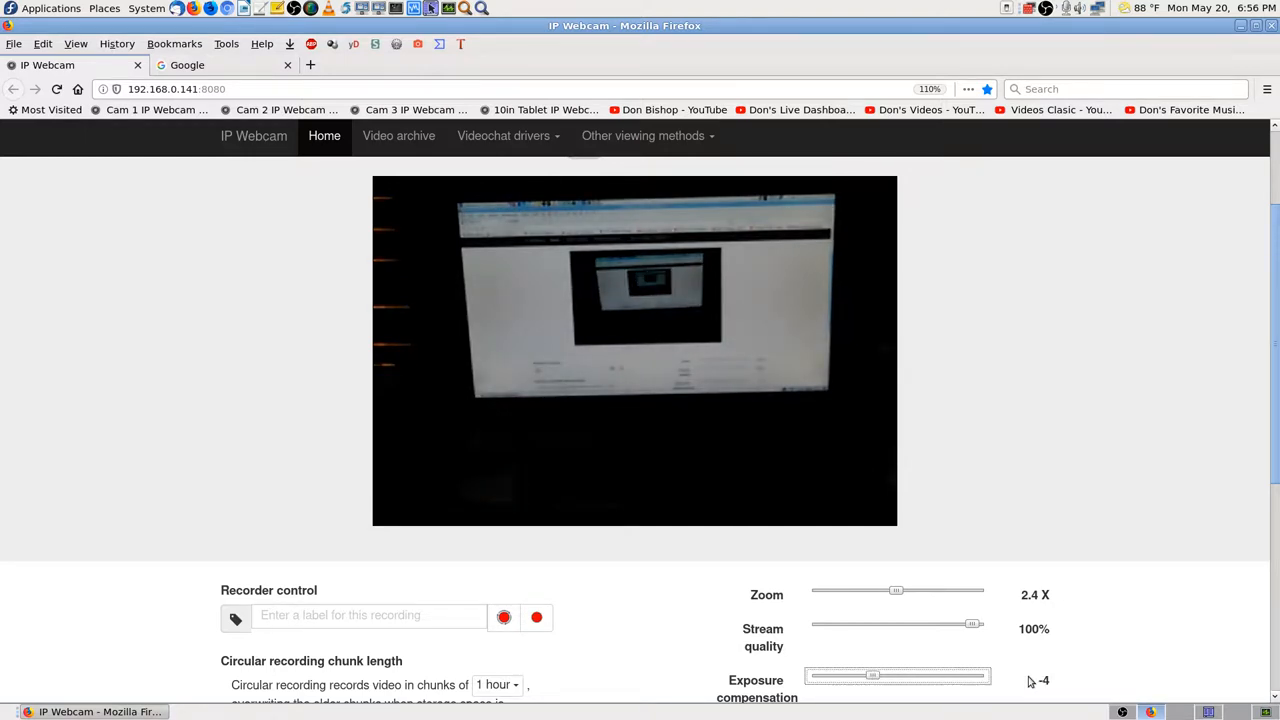
mouse_move(1168, 536)
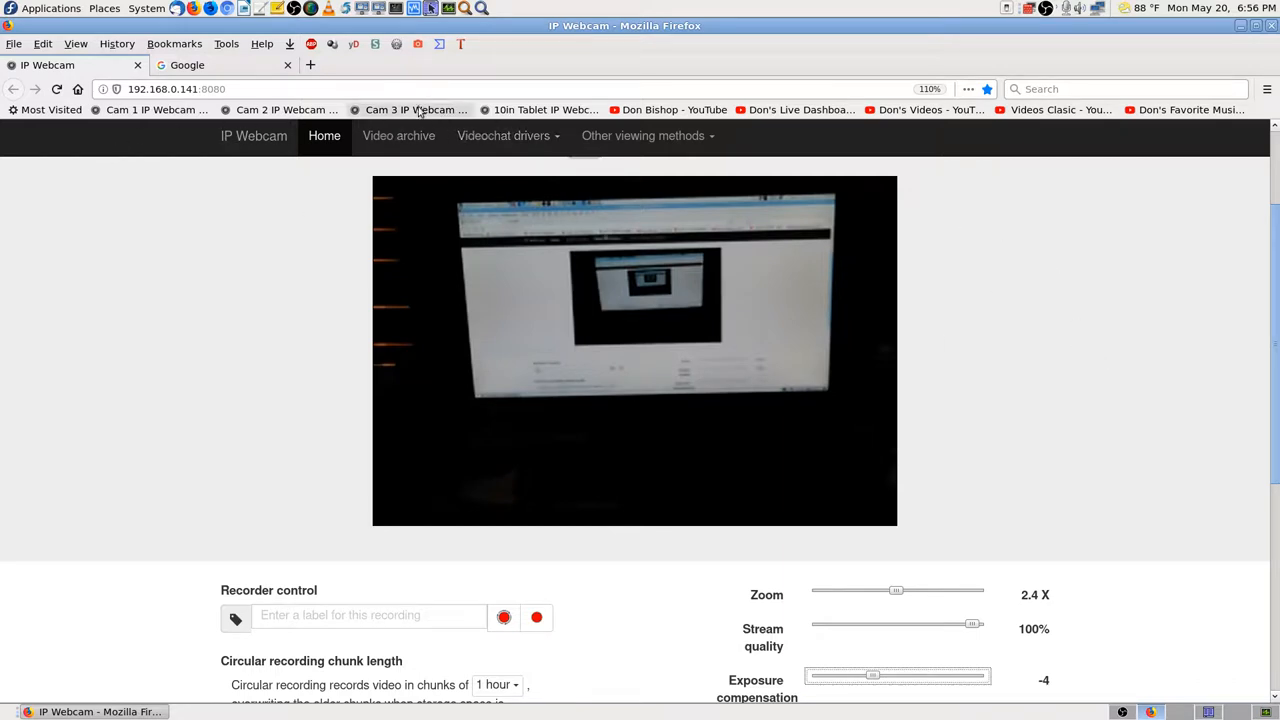
mouse_move(530, 108)
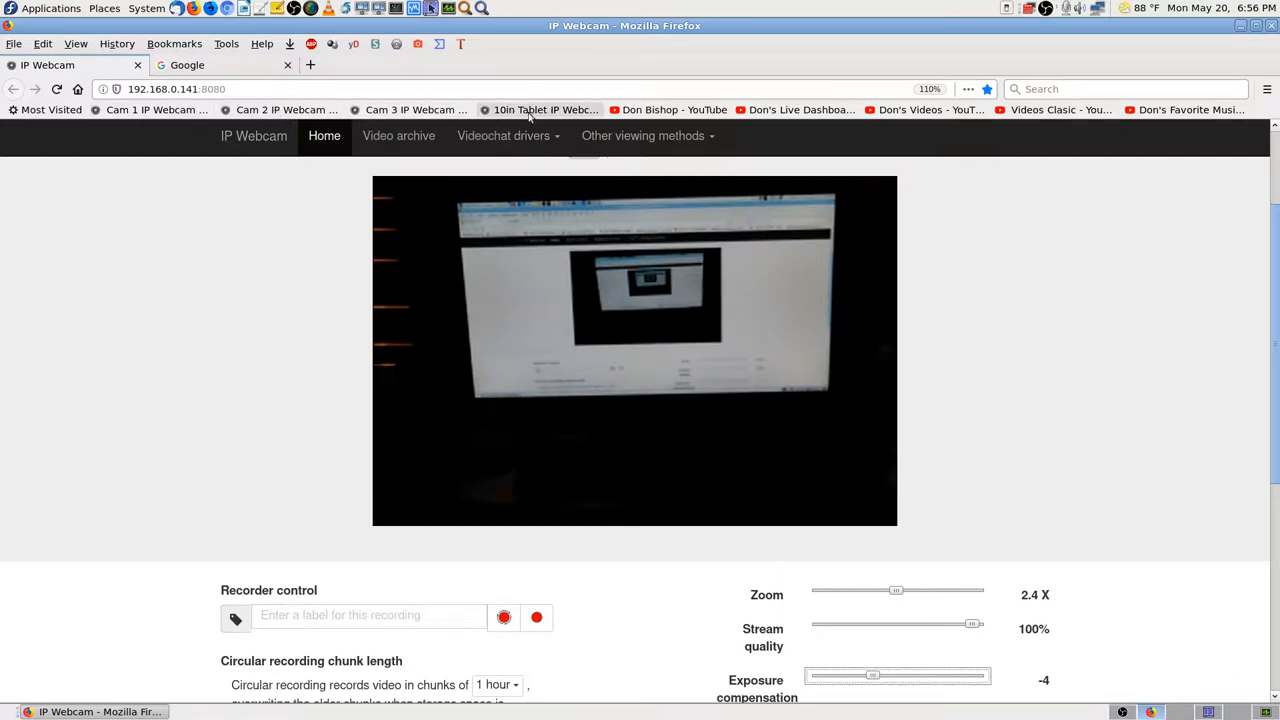
Switch to the 192.168.0.181 camera's control page from the bookmarks toolbar
left_click(410, 108)
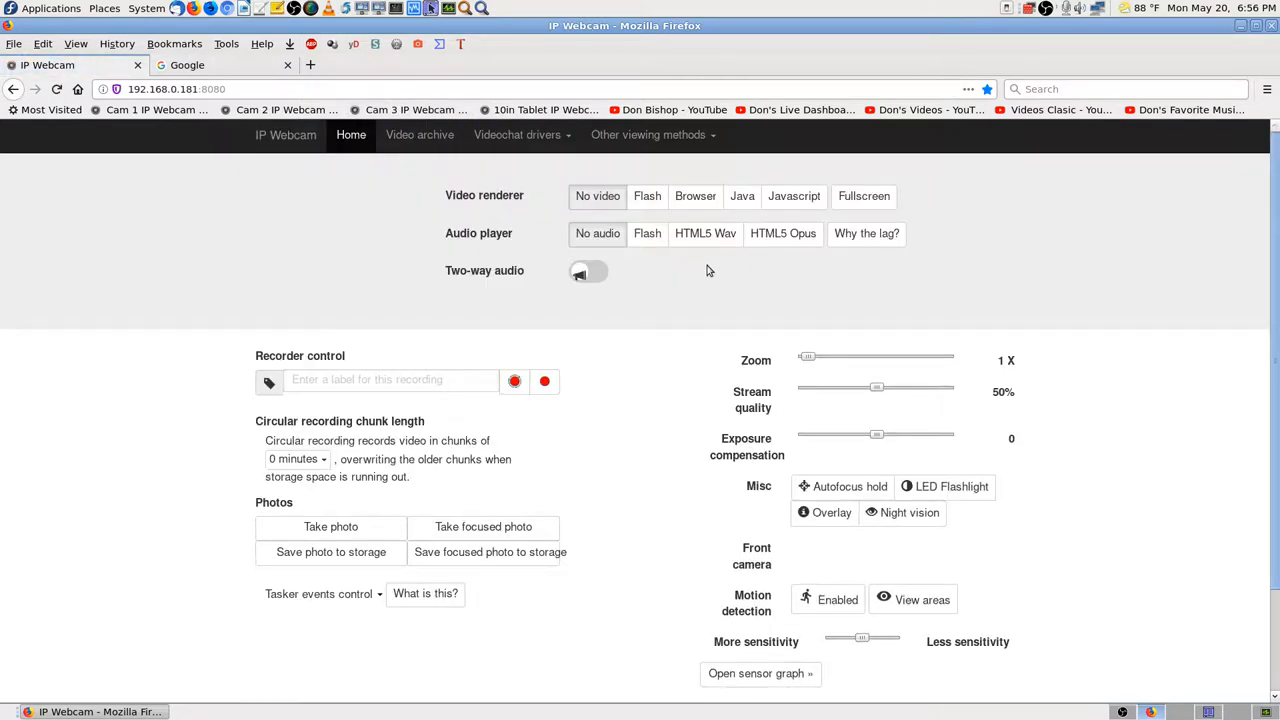
mouse_move(680, 292)
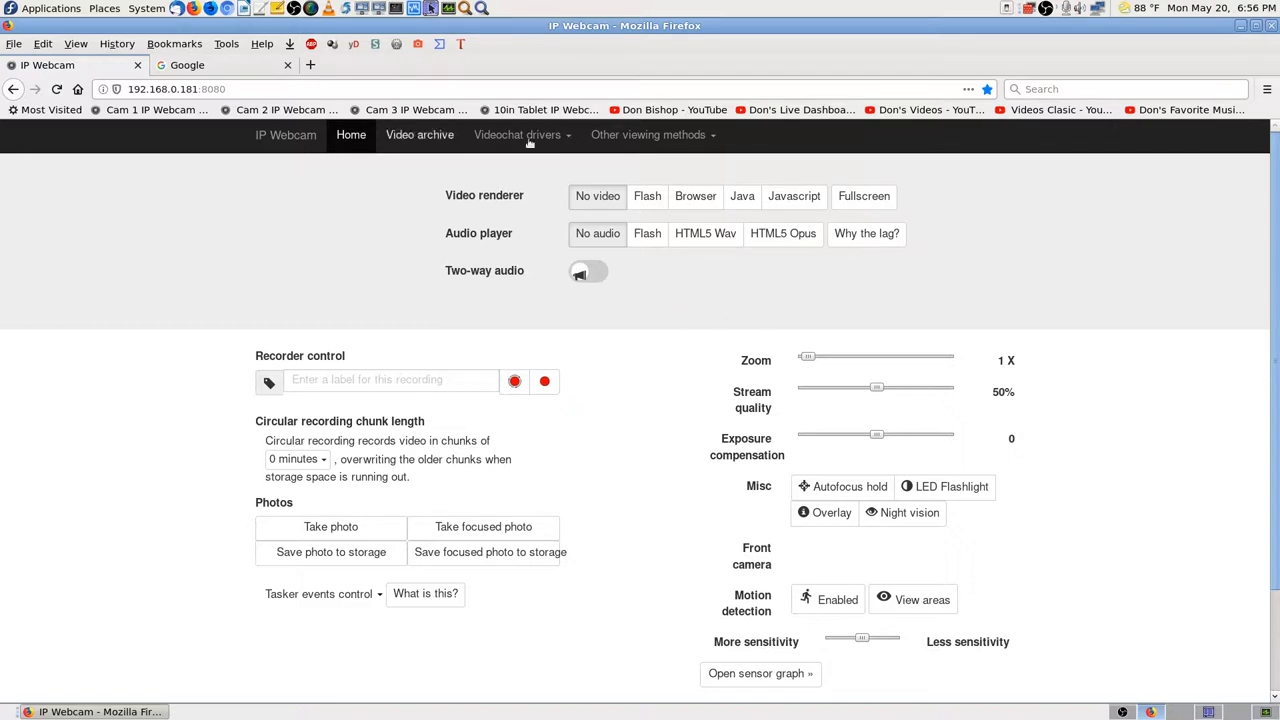
mouse_move(320, 188)
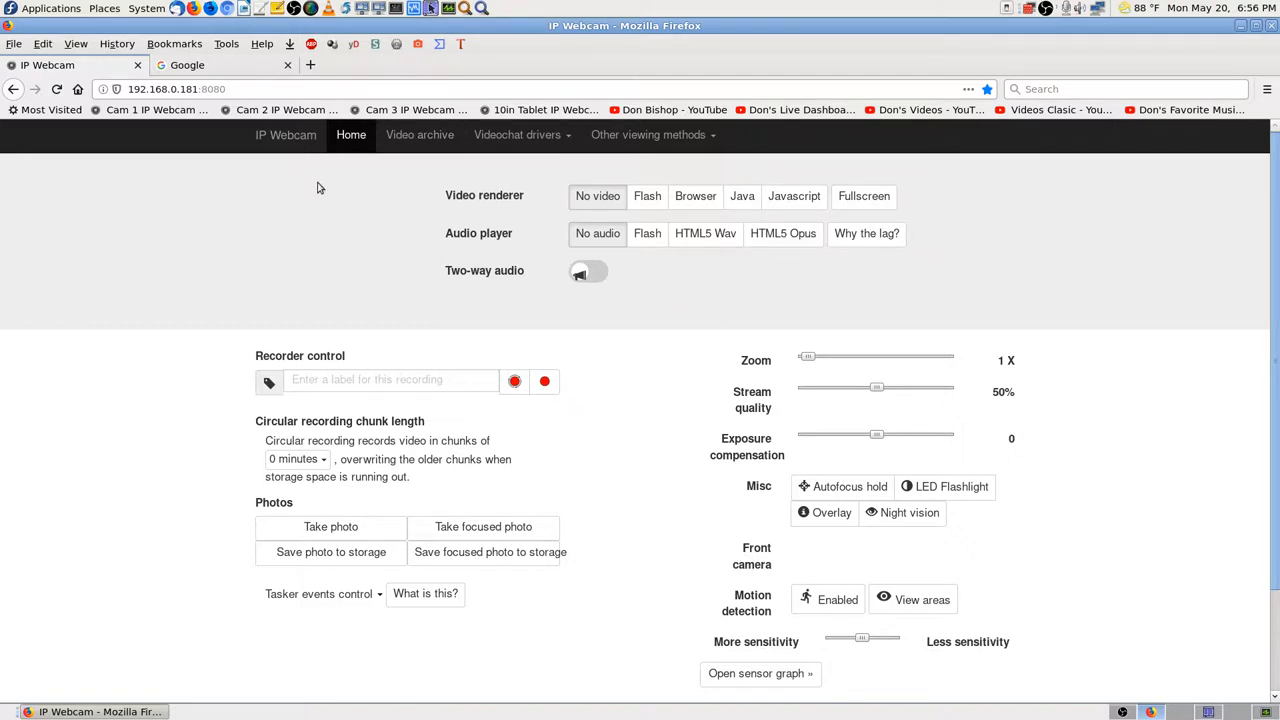
mouse_move(150, 110)
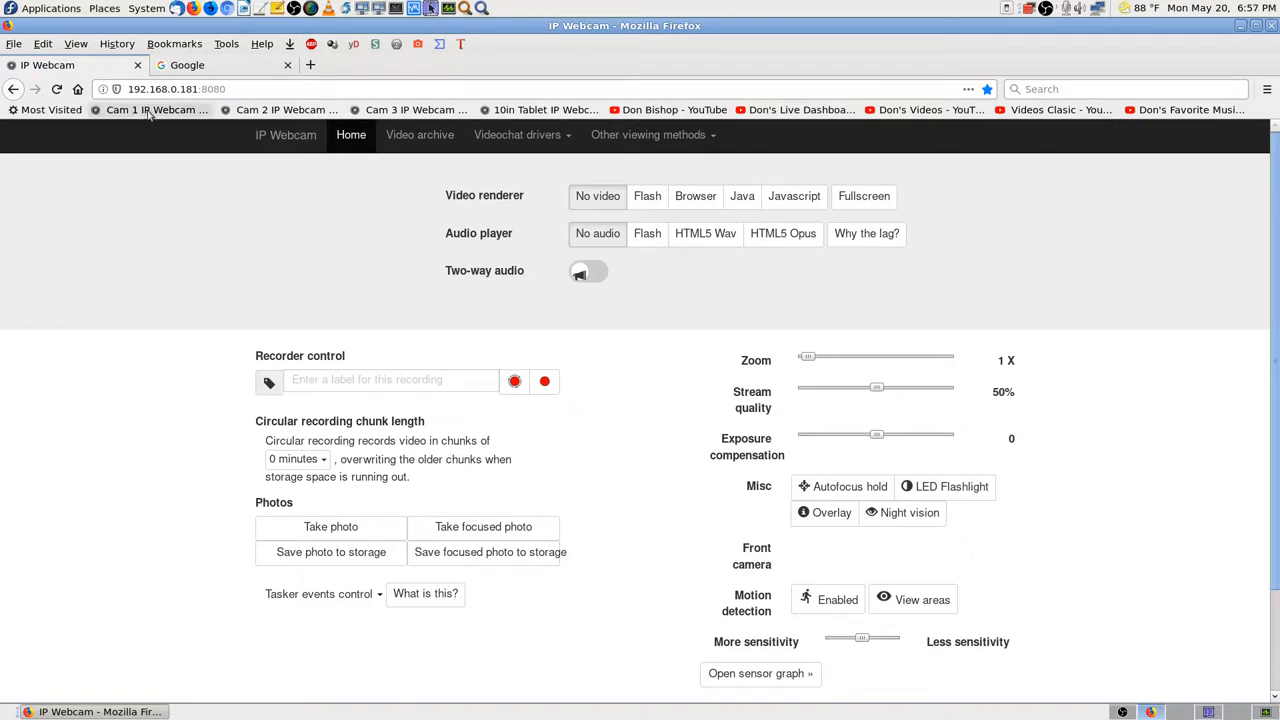
Go to the 192.168.0.194 camera via the Cam 1 bookmark and play its live view in the browser renderer
left_click(150, 108)
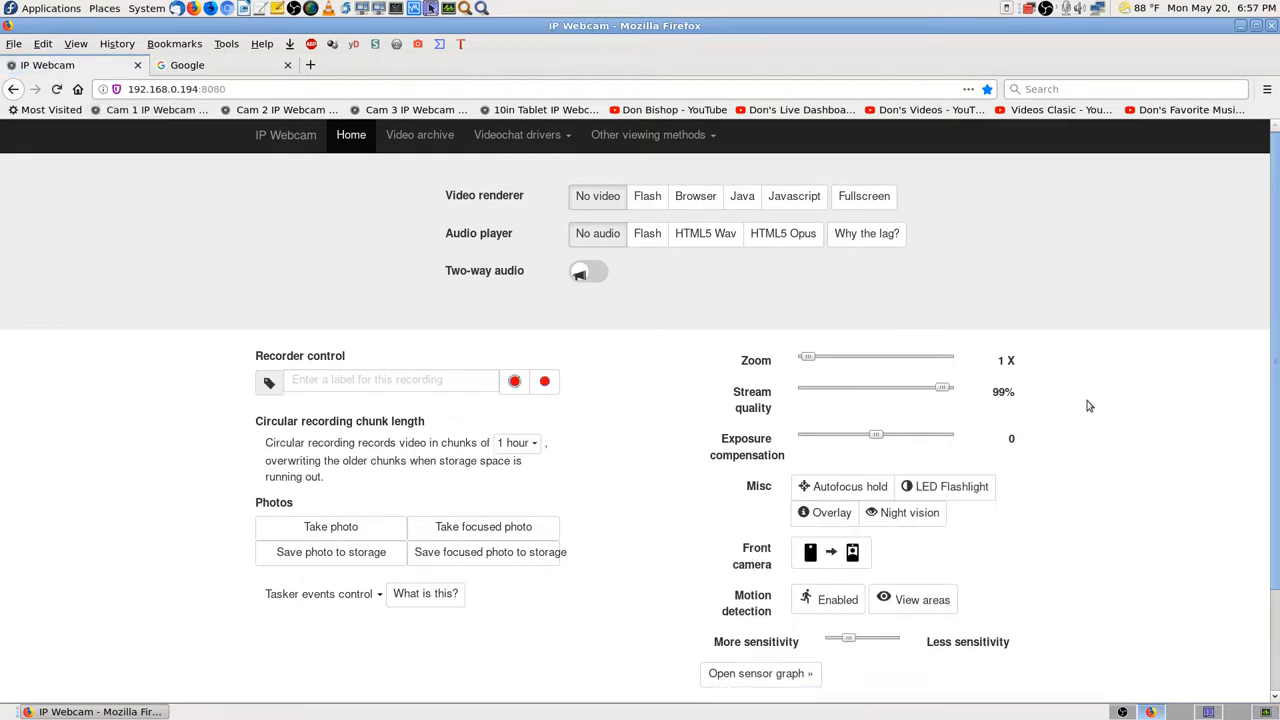
left_click(696, 196)
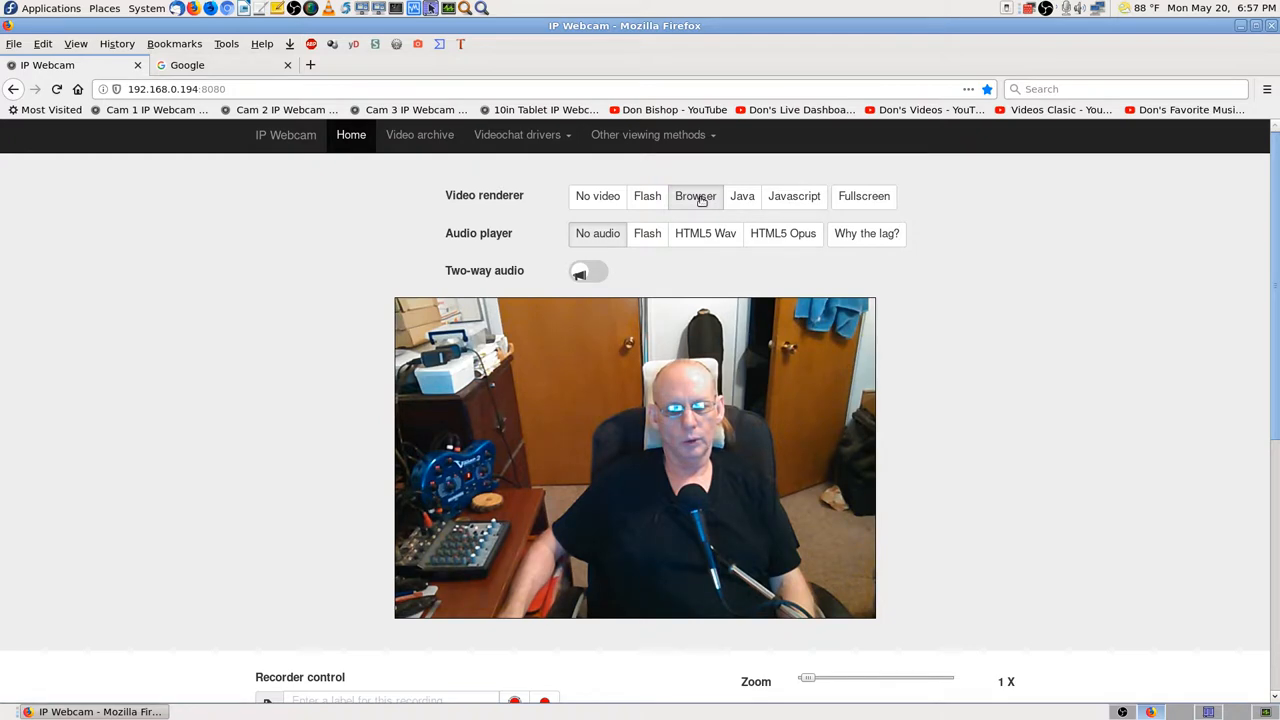
scroll("down", 3)
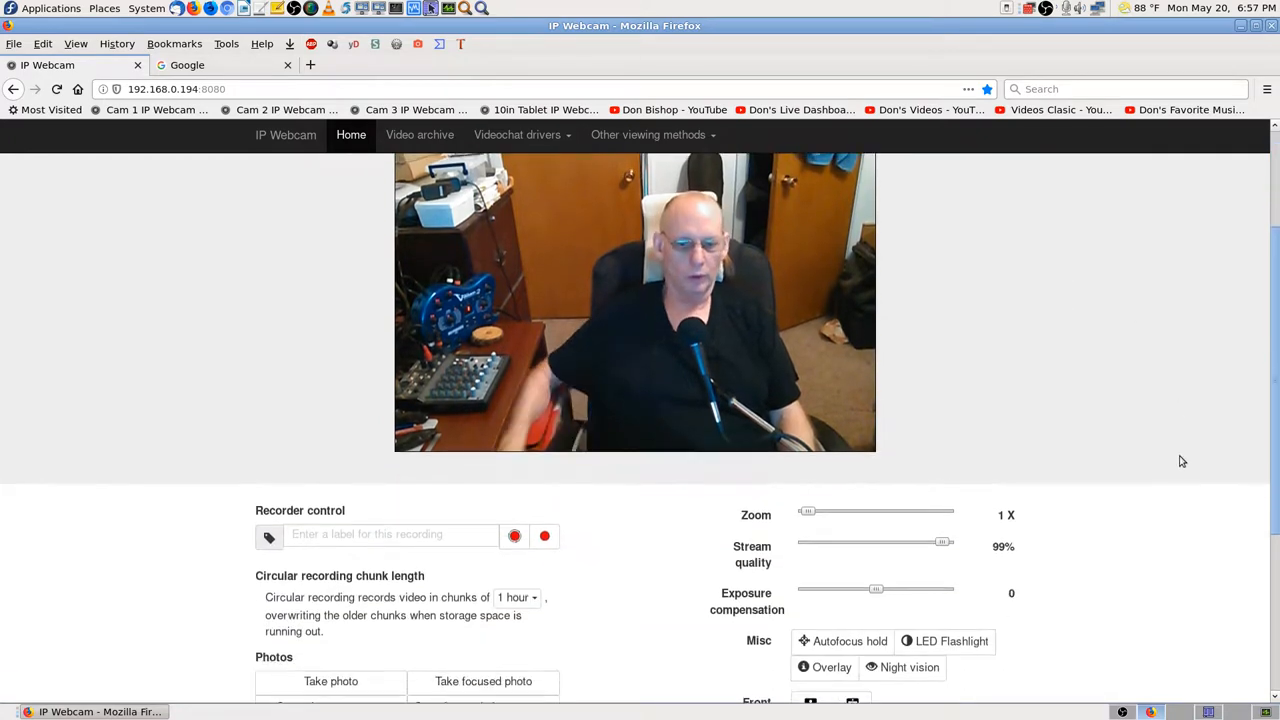
scroll("down", 3)
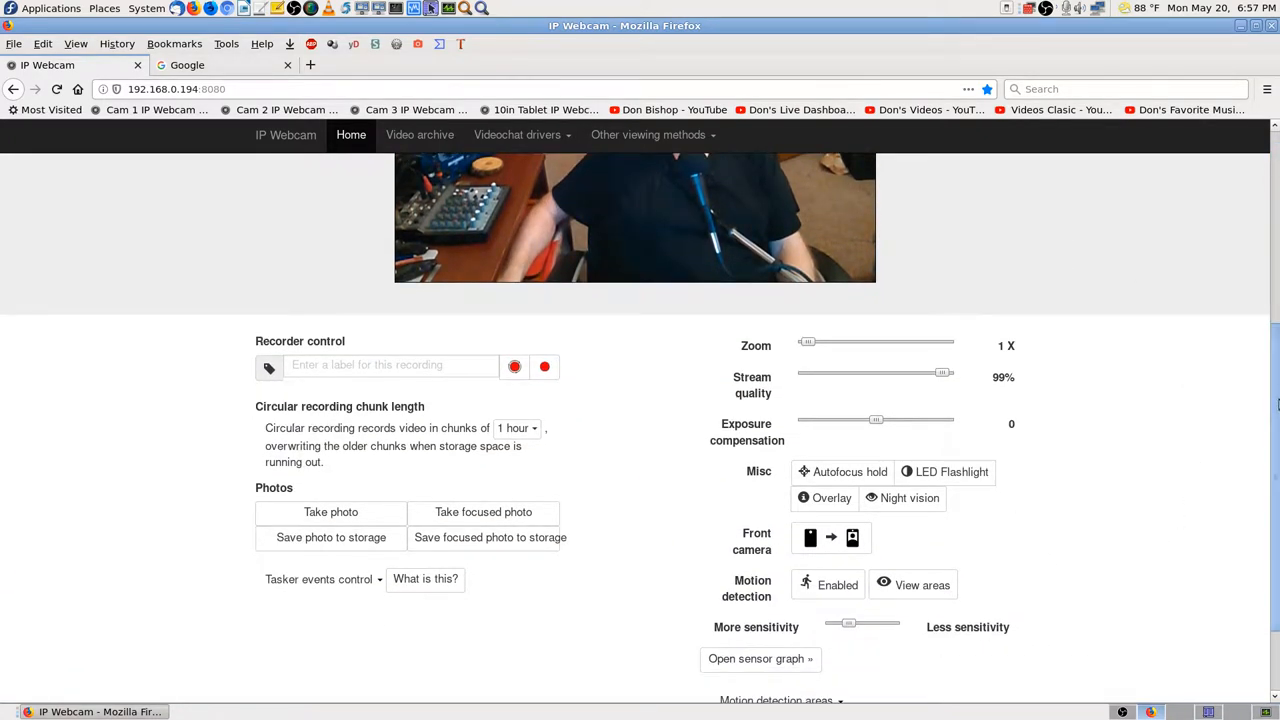
scroll("up", 3)
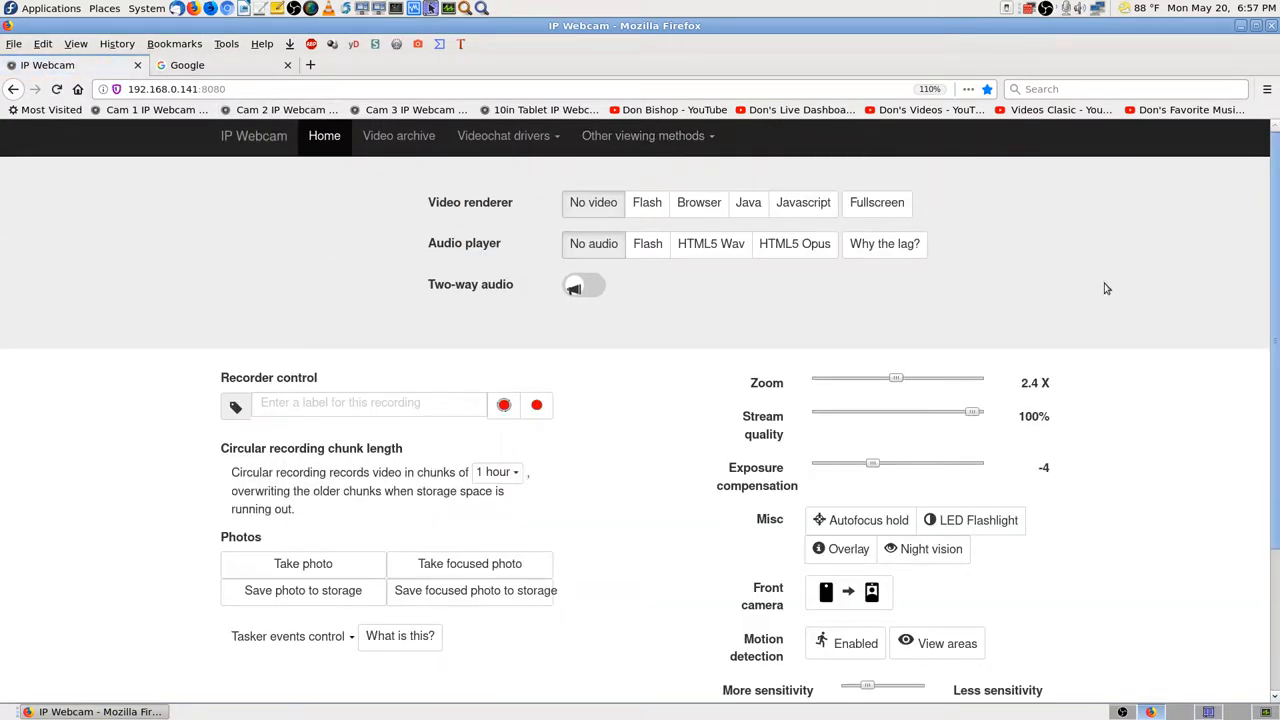
mouse_move(1056, 108)
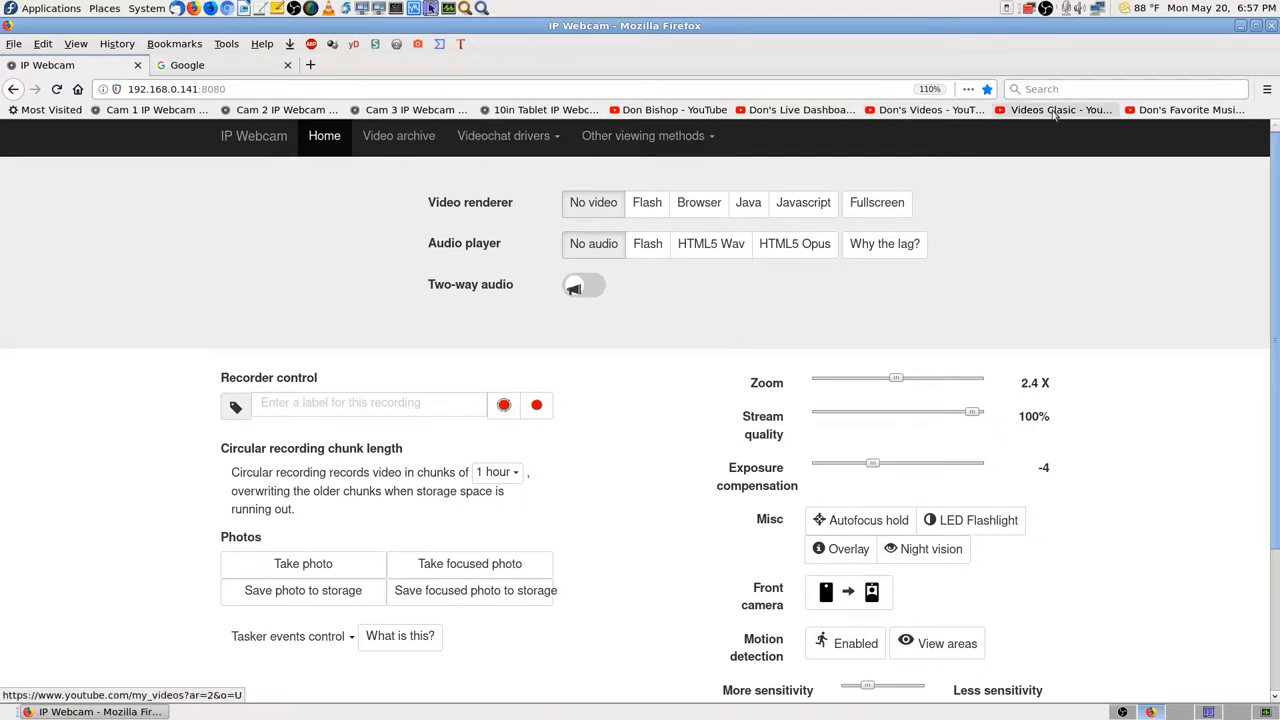
mouse_move(1134, 200)
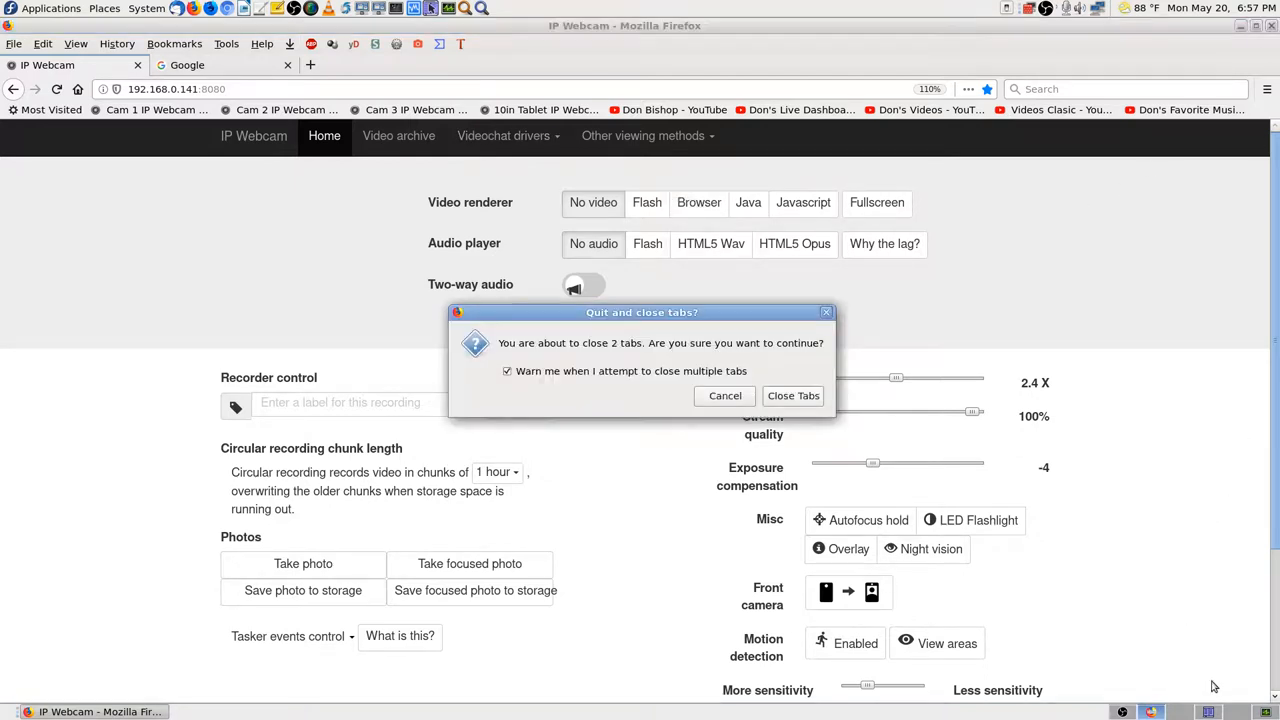
Quit Firefox, confirming Close Tabs to close both tabs
left_click(792, 396)
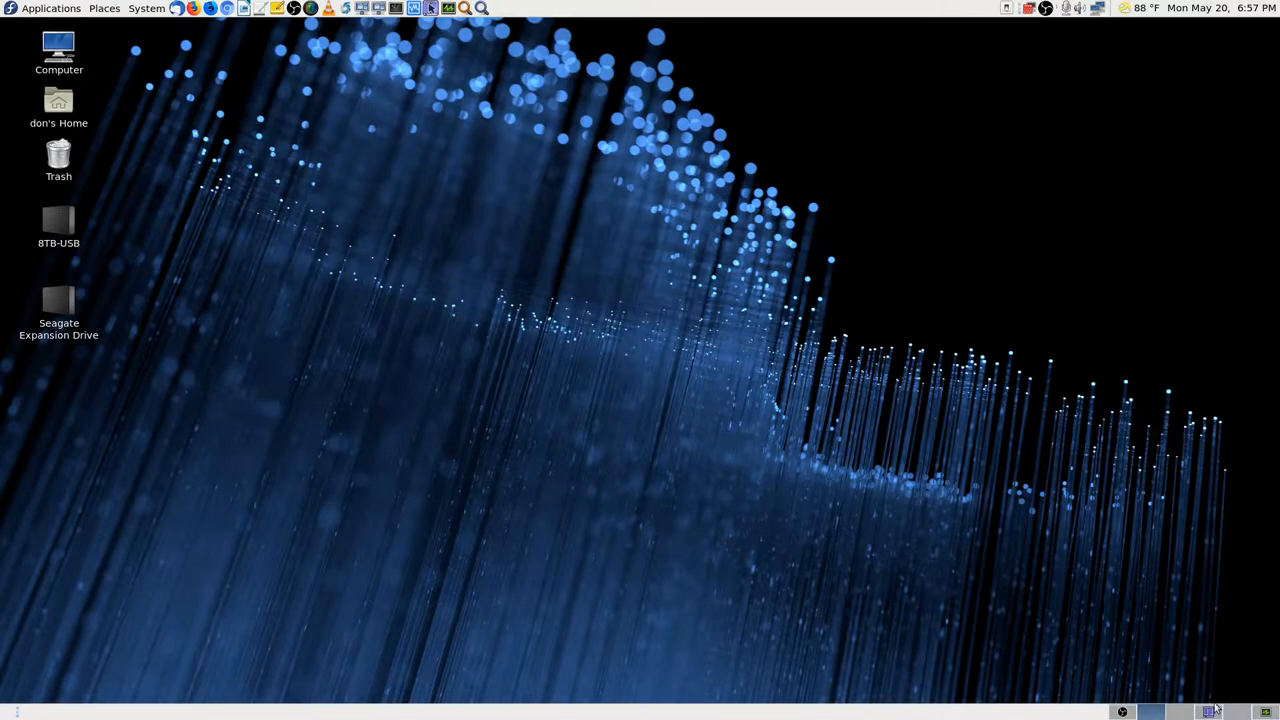